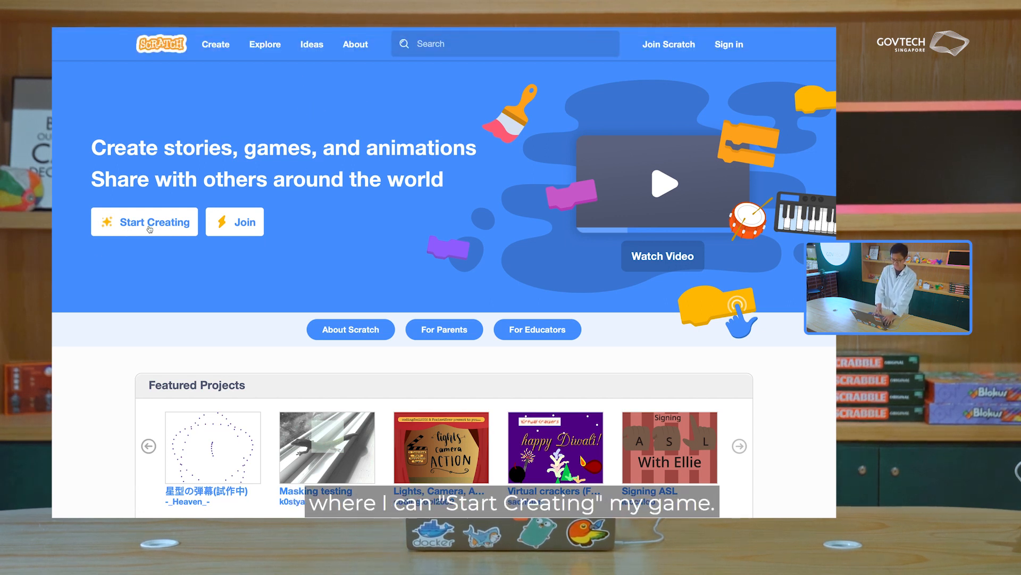
# Start a new Scratch project in the editor with the default cat sprite.
pyautogui.click(153, 221)
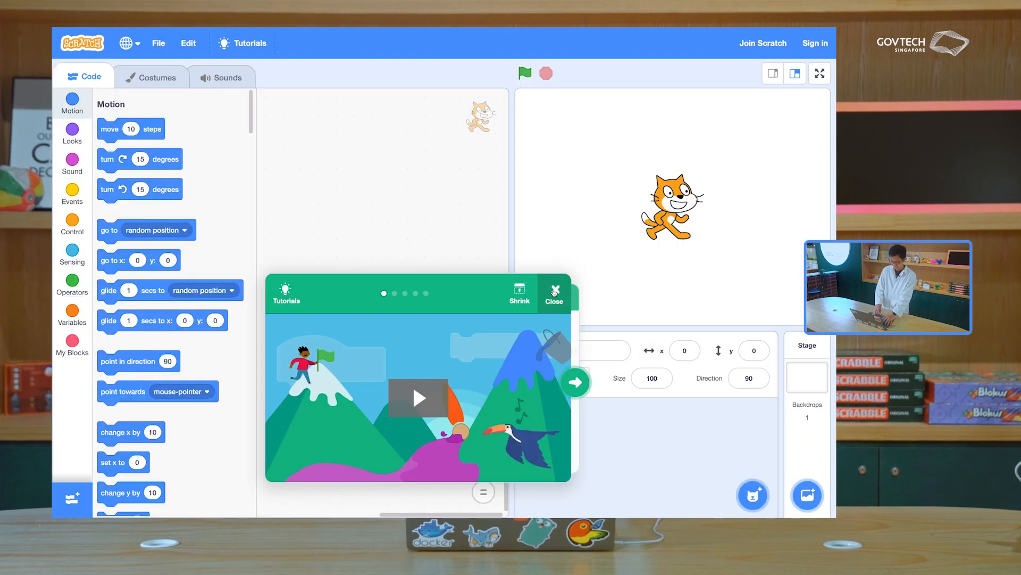
# Dismiss the tutorials window to leave the cat's empty script area.
pyautogui.click(553, 290)
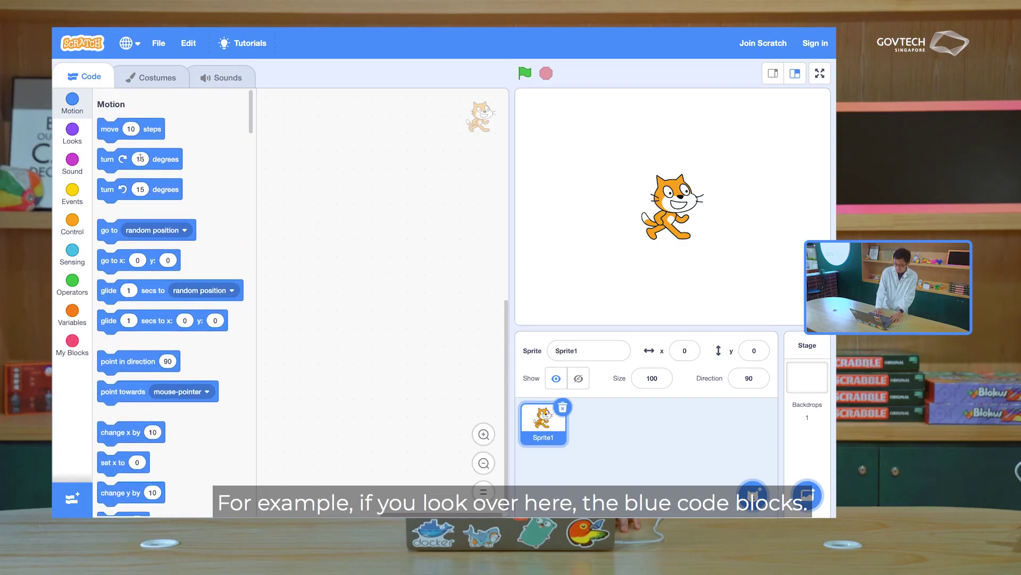
pyautogui.scroll(-3)
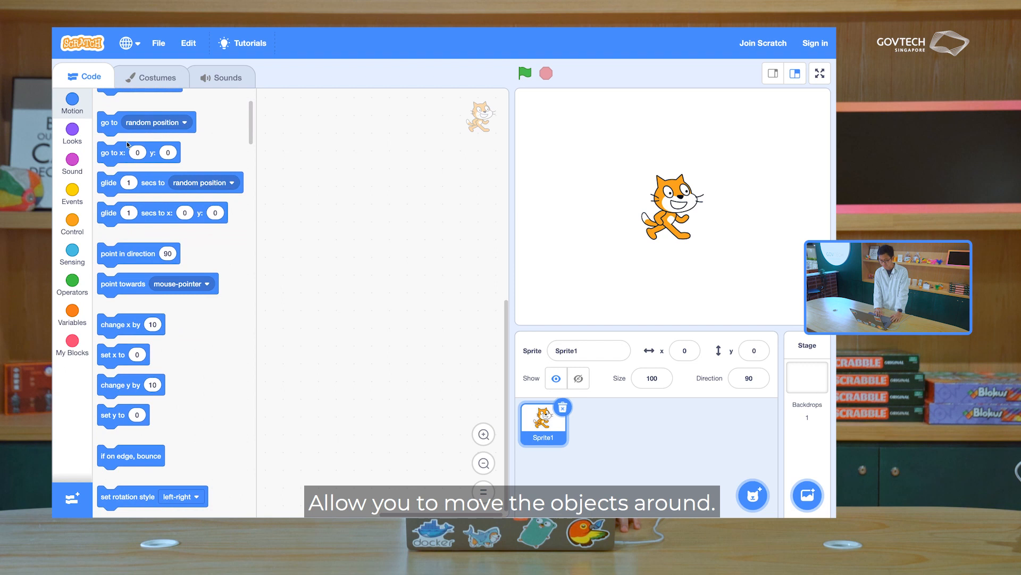
pyautogui.click(71, 134)
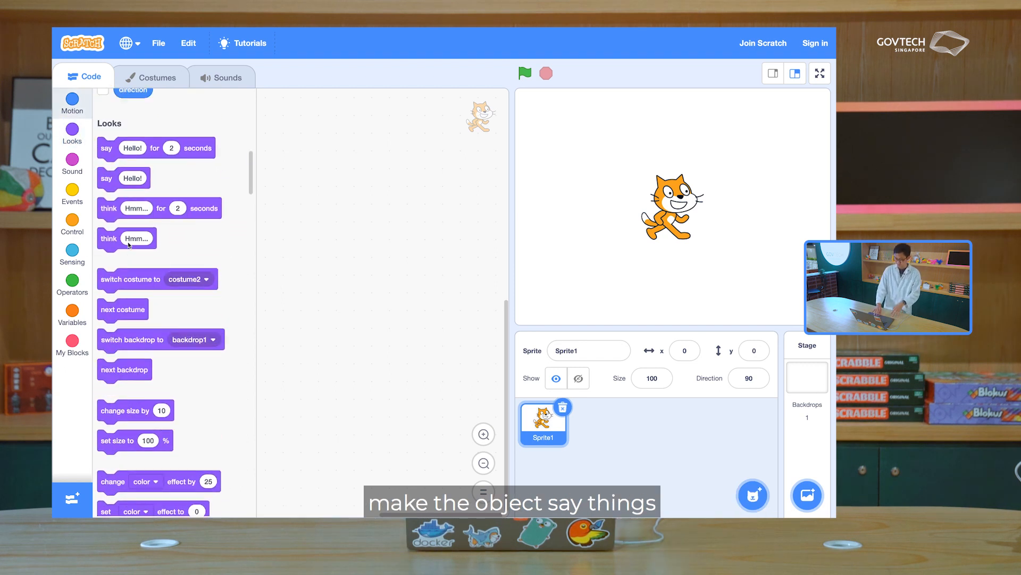
pyautogui.scroll(-3)
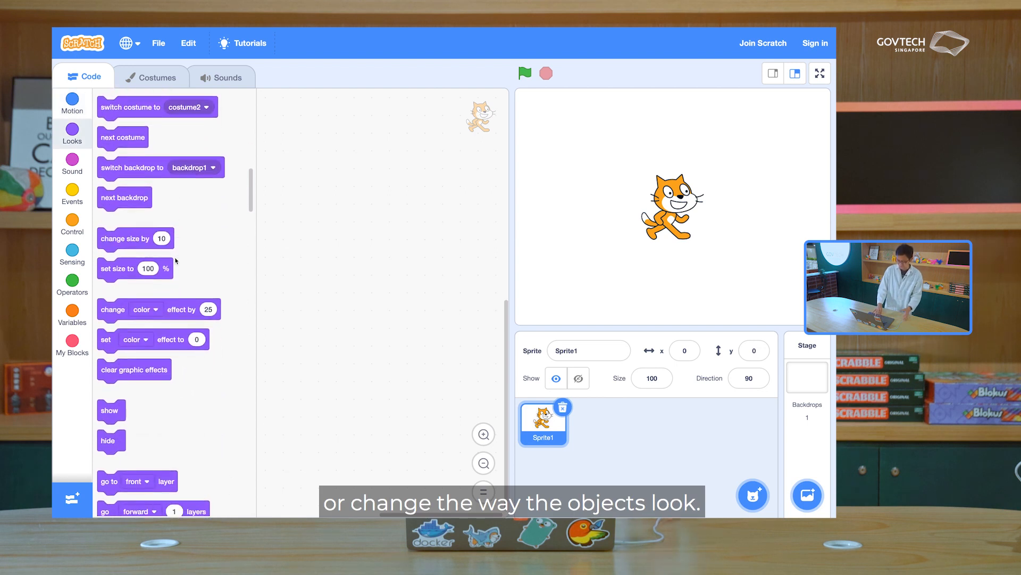
pyautogui.scroll(-3)
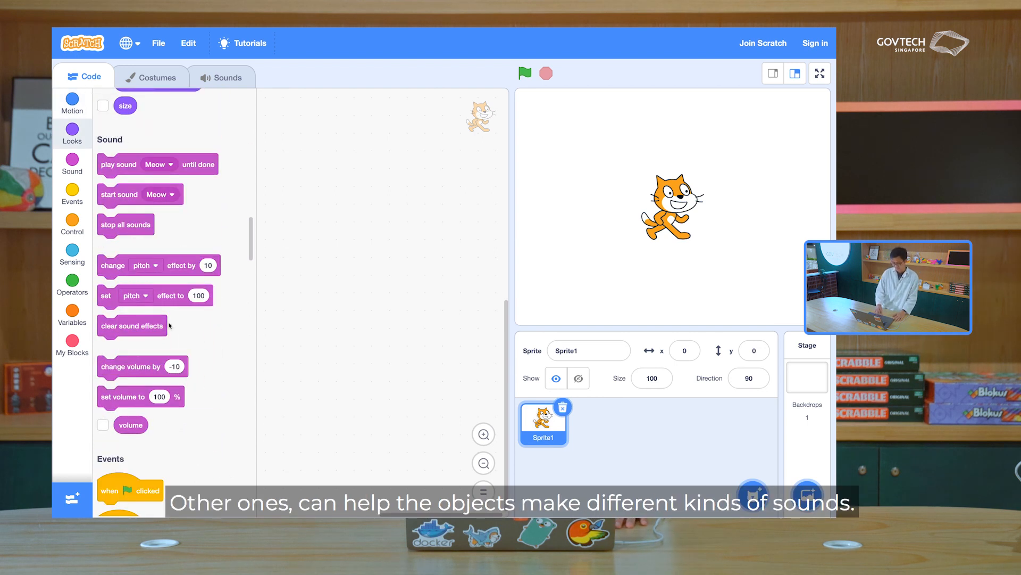
pyautogui.scroll(-3)
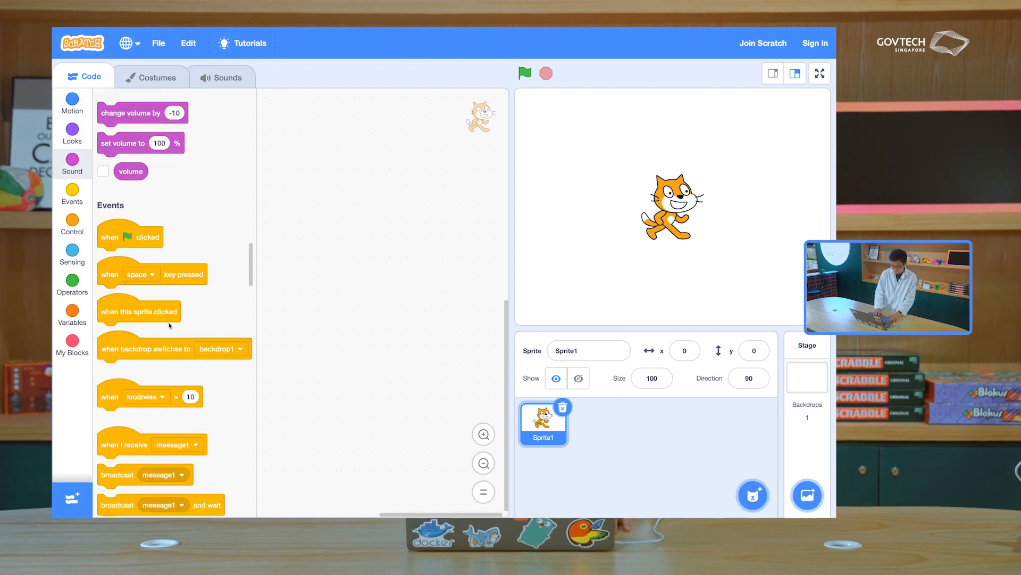
pyautogui.click(72, 254)
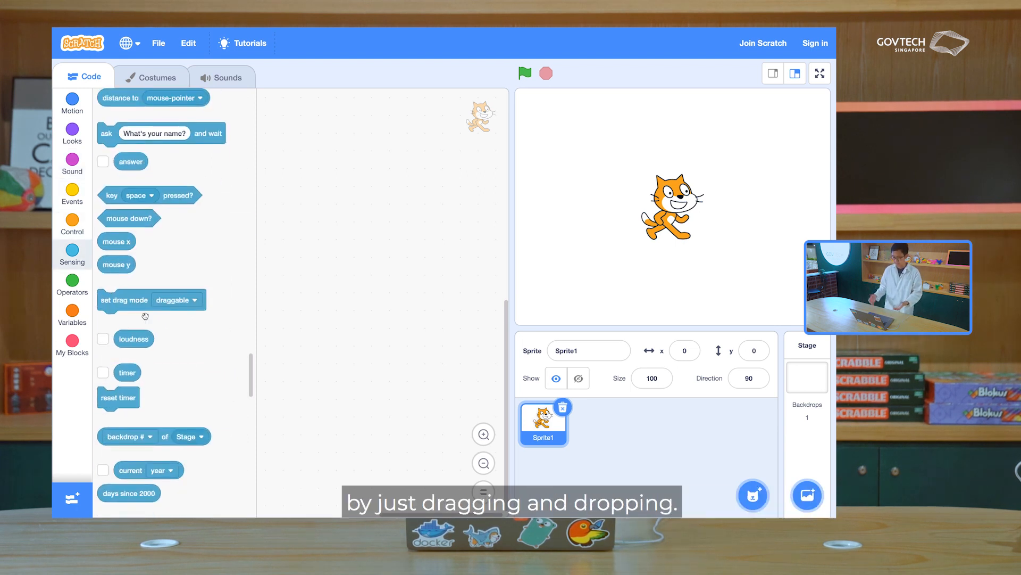
pyautogui.click(71, 102)
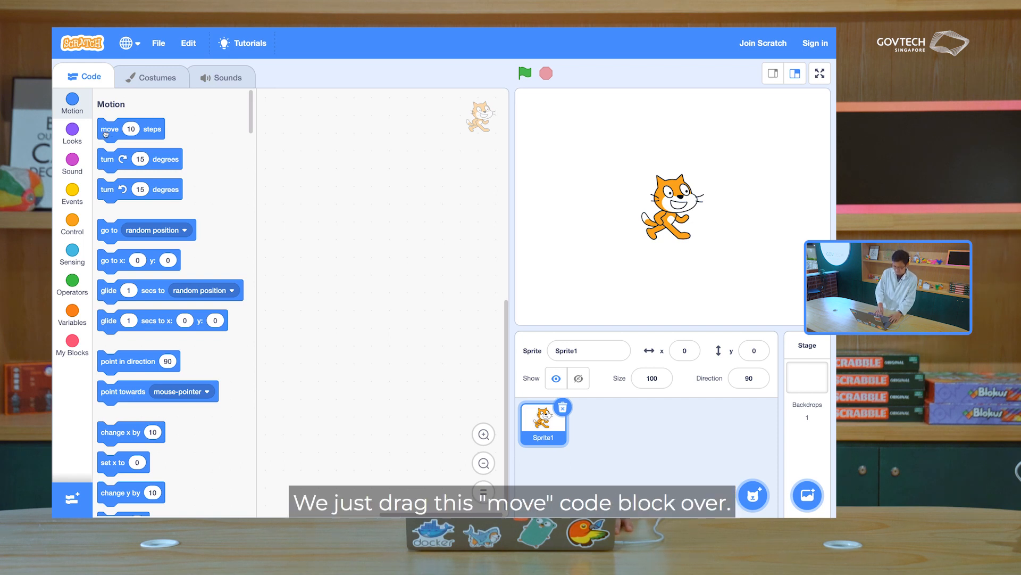
# Place a move 10 steps block in the cat's script area.
pyautogui.moveTo(120, 129); pyautogui.dragTo(248, 147)
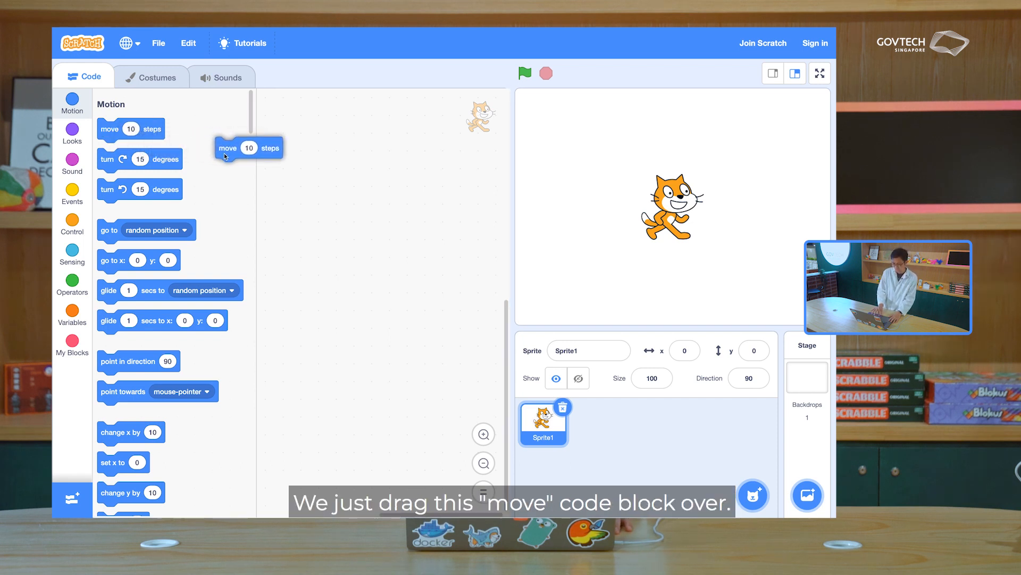
pyautogui.moveTo(248, 147); pyautogui.dragTo(375, 213)
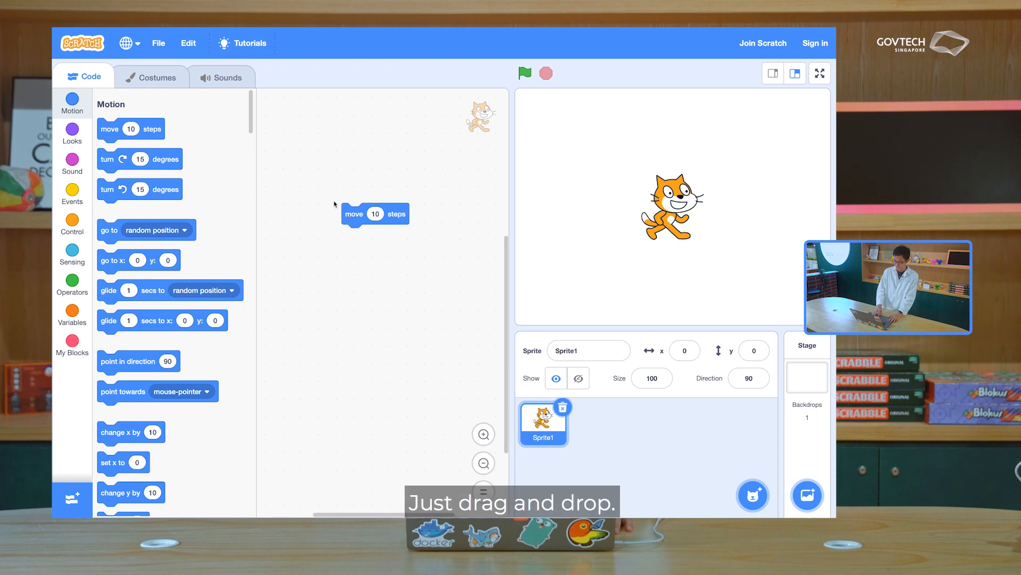
pyautogui.moveTo(375, 212); pyautogui.dragTo(350, 230)
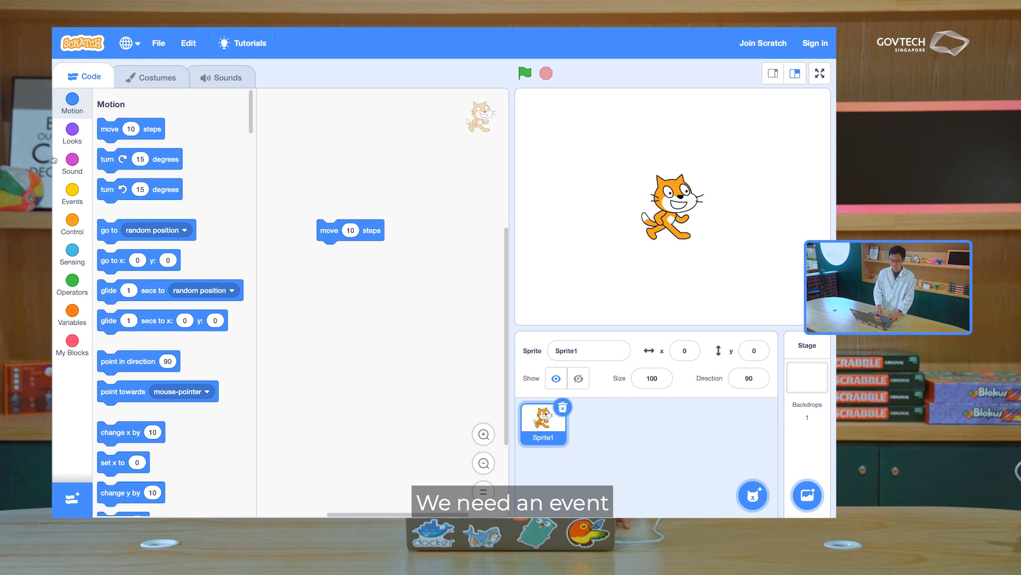
pyautogui.click(71, 193)
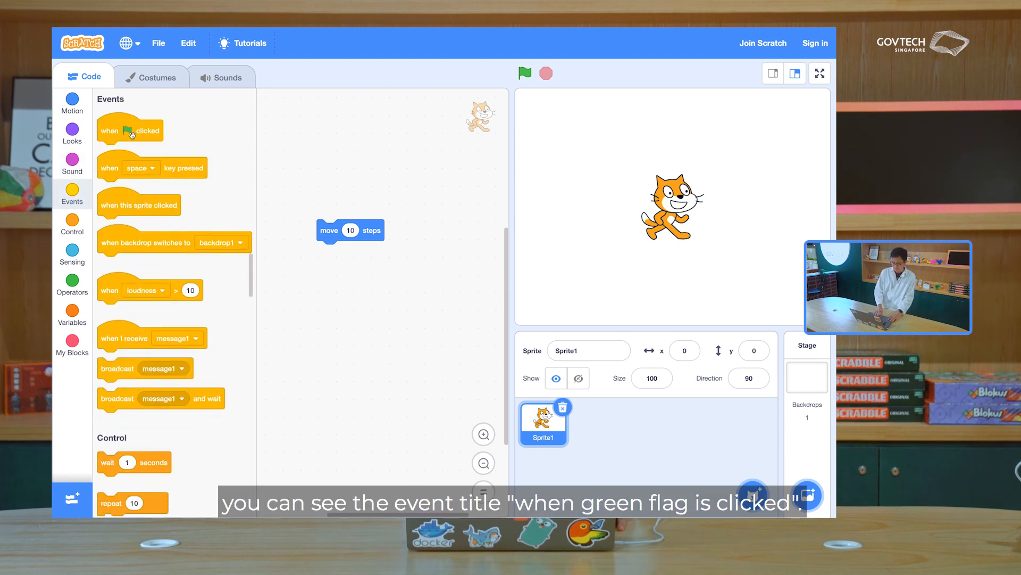
# Build the cat's script: when green flag clicked, move 10 steps.
pyautogui.moveTo(130, 130); pyautogui.dragTo(362, 157)
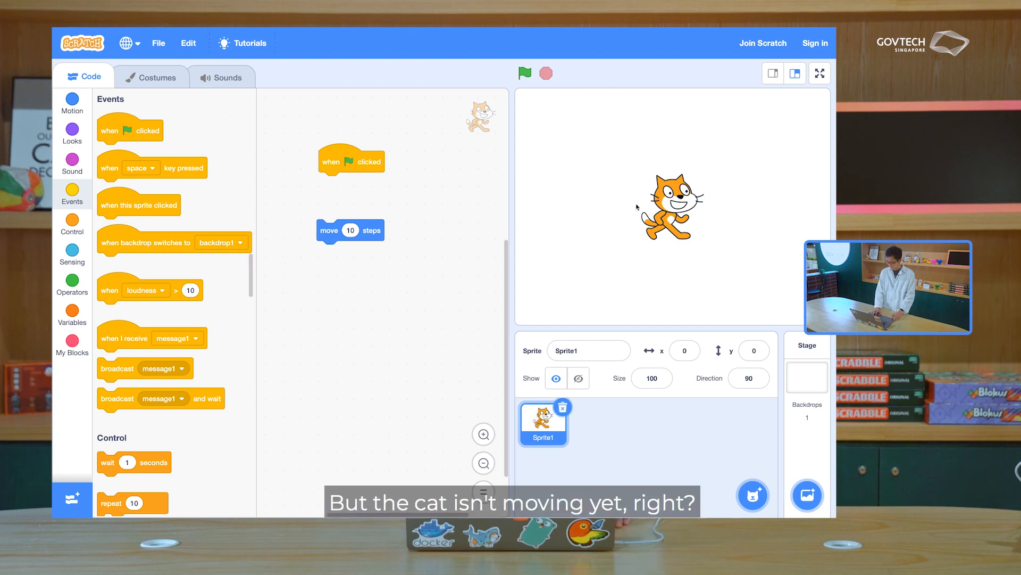
pyautogui.click(525, 73)
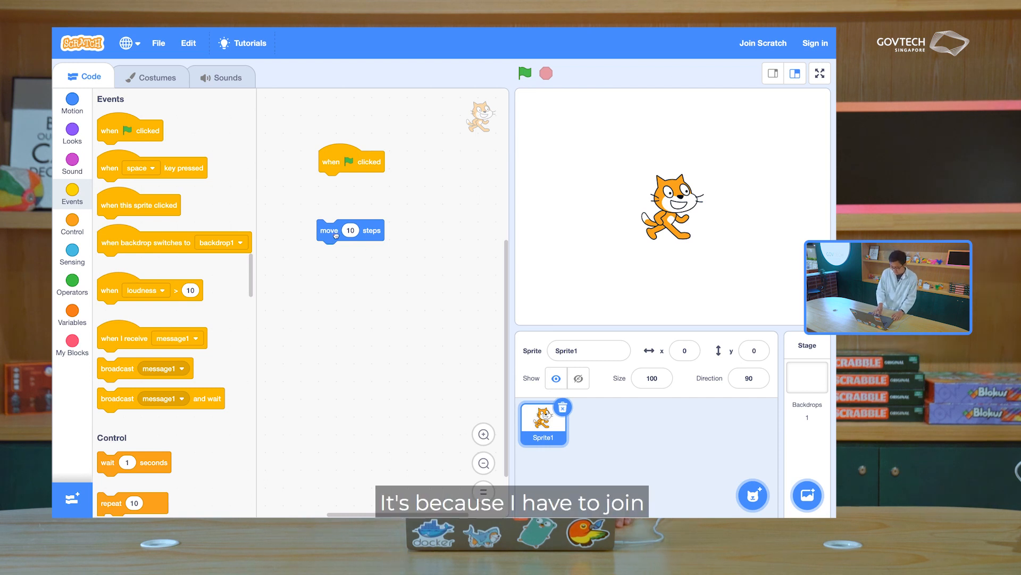
pyautogui.moveTo(350, 230); pyautogui.dragTo(352, 190)
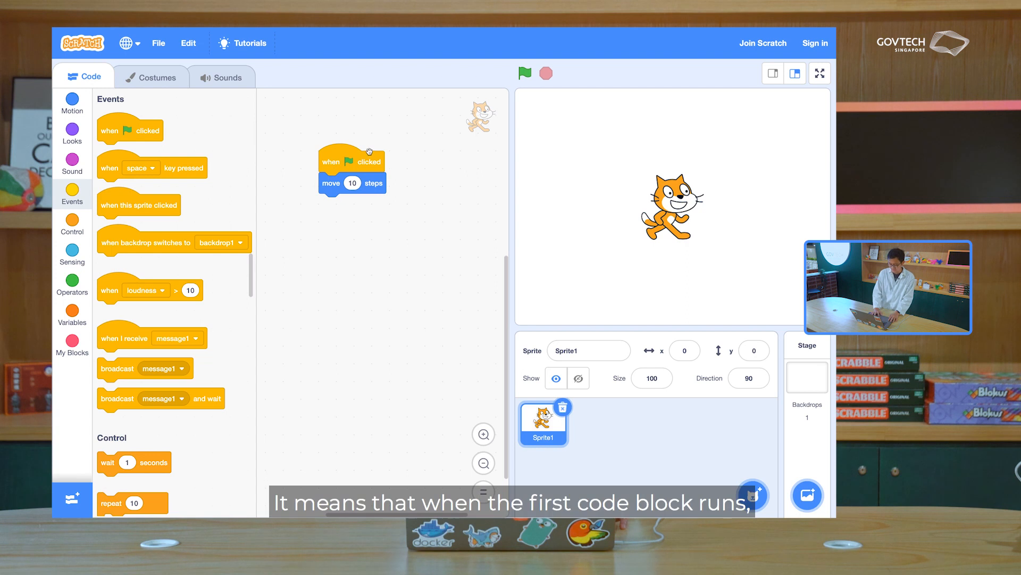
pyautogui.moveTo(381, 184)
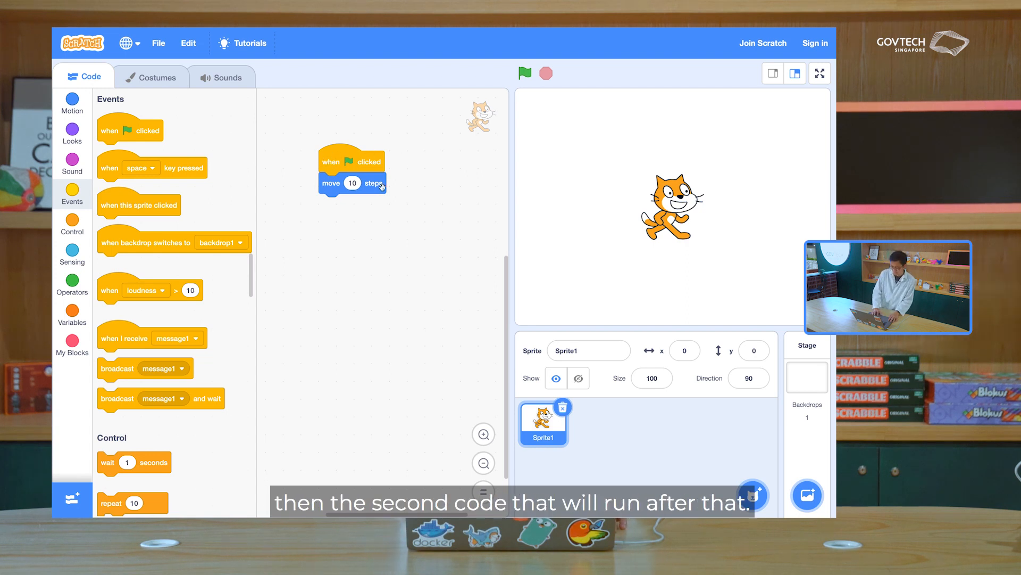
pyautogui.moveTo(492, 104)
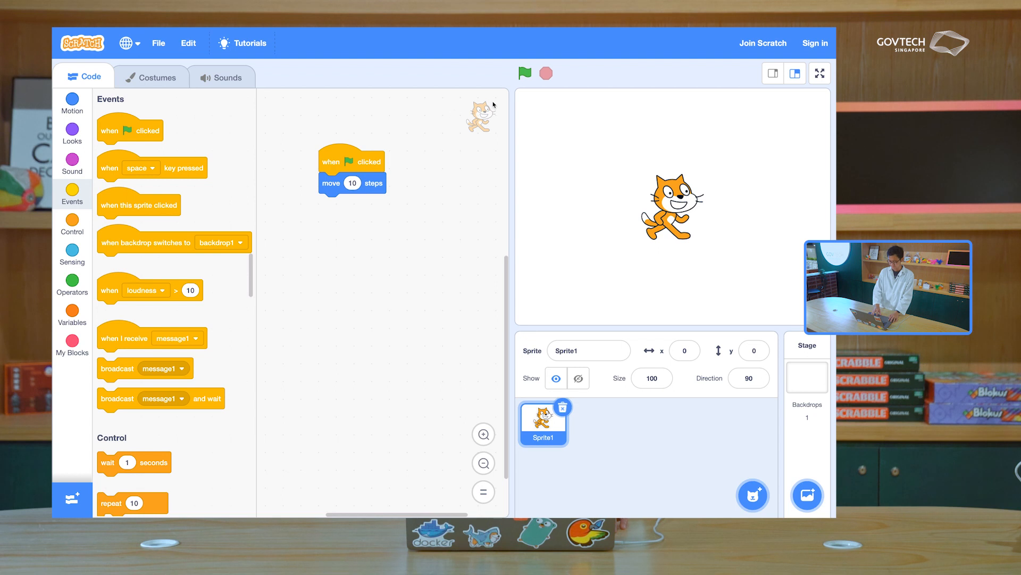
# Run the script five times so the cat moves right to x 70.
pyautogui.click(525, 74)
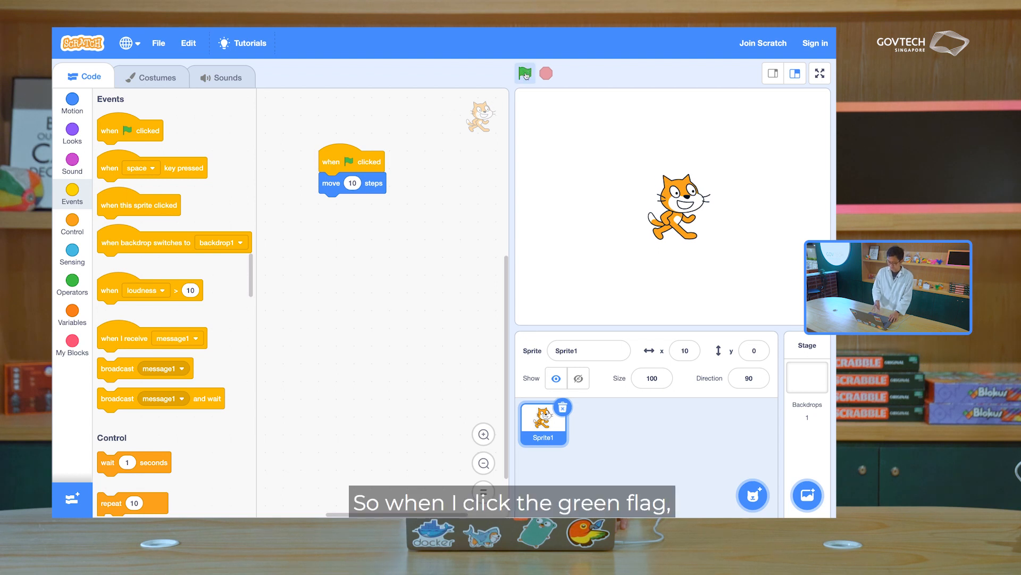
pyautogui.click(525, 74)
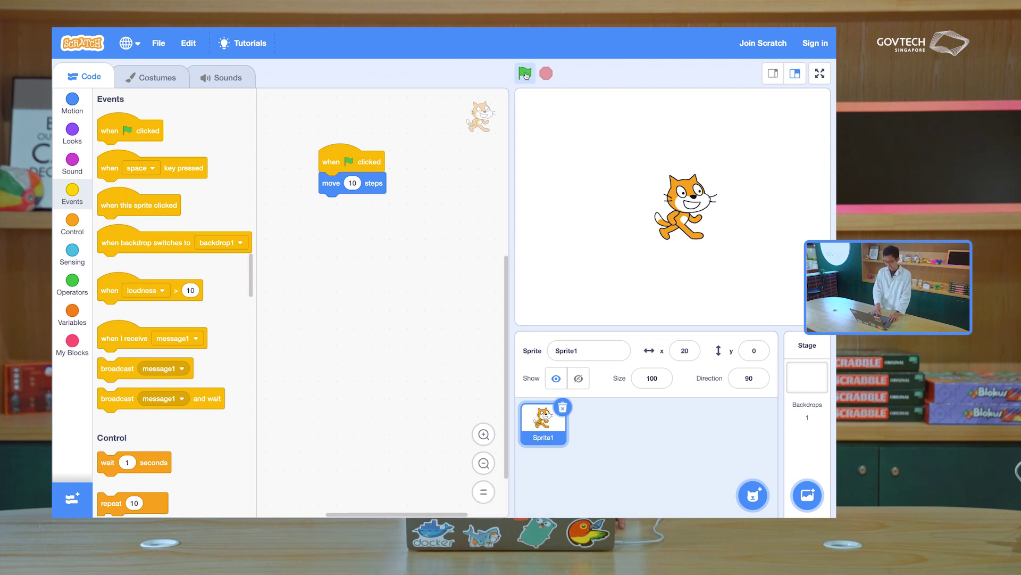
pyautogui.click(525, 73)
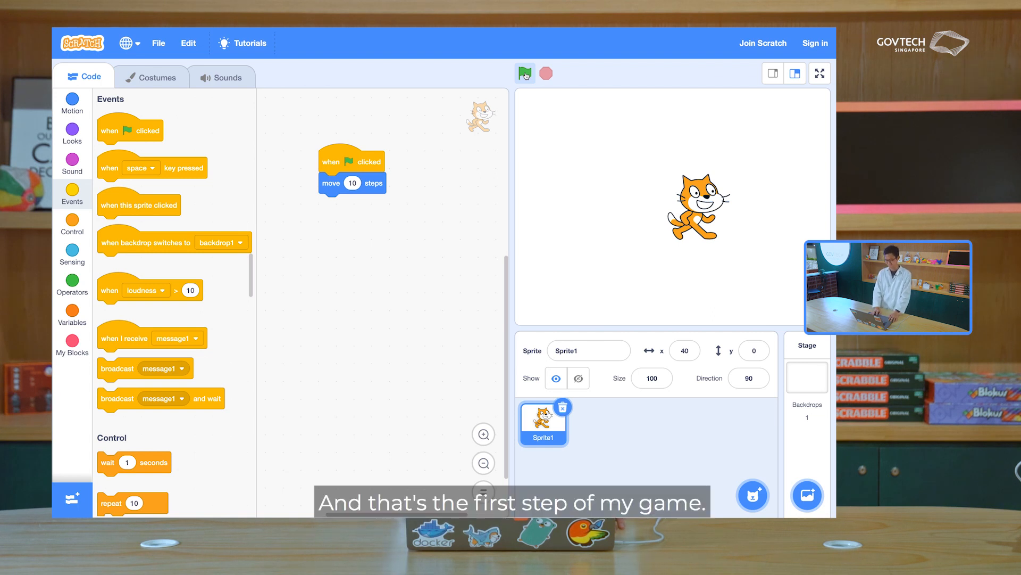
pyautogui.click(525, 73)
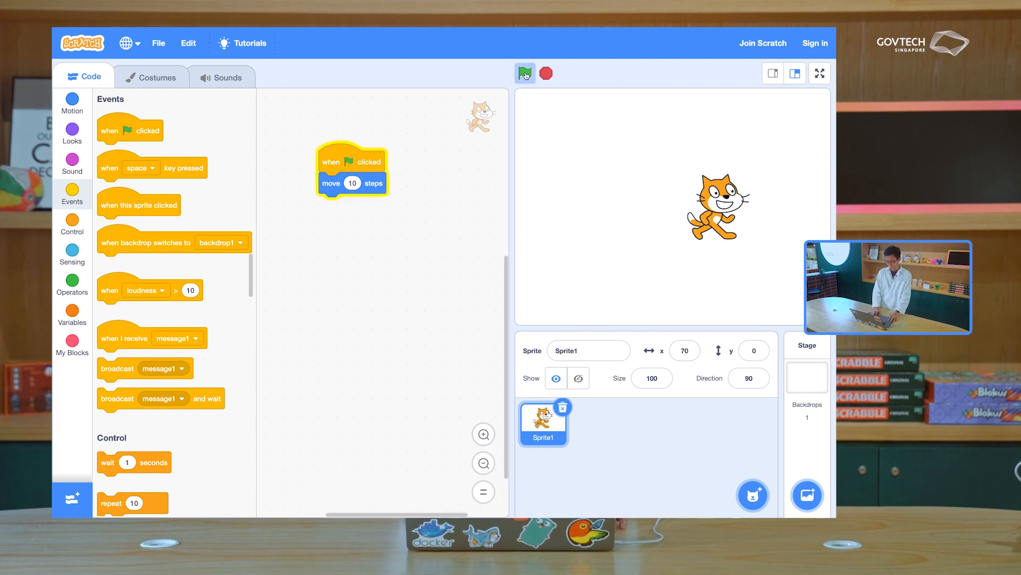
pyautogui.click(524, 74)
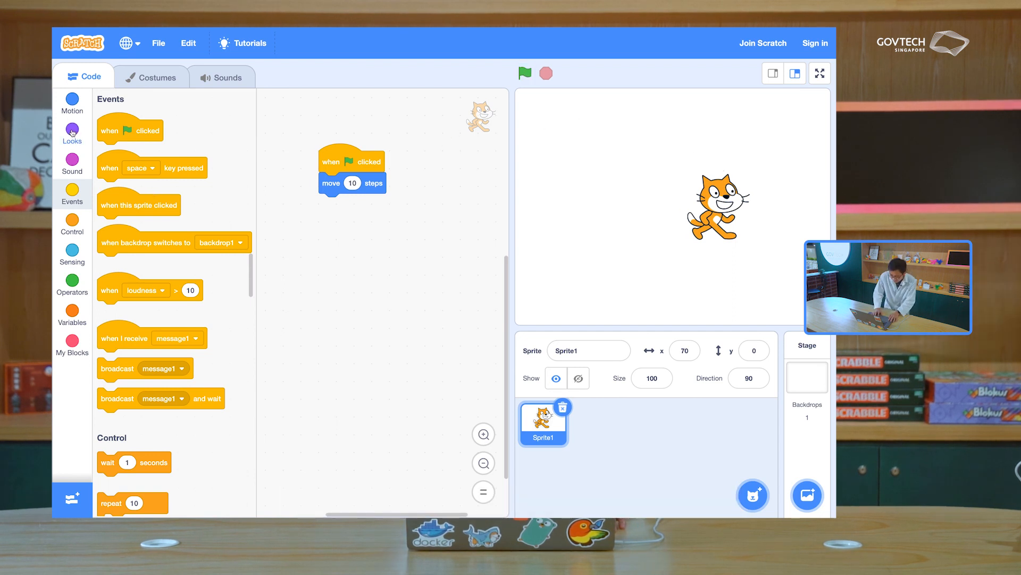
# Add a say 'Meow! I am a yellow cat!' for 2 seconds block under the move block.
pyautogui.click(73, 160)
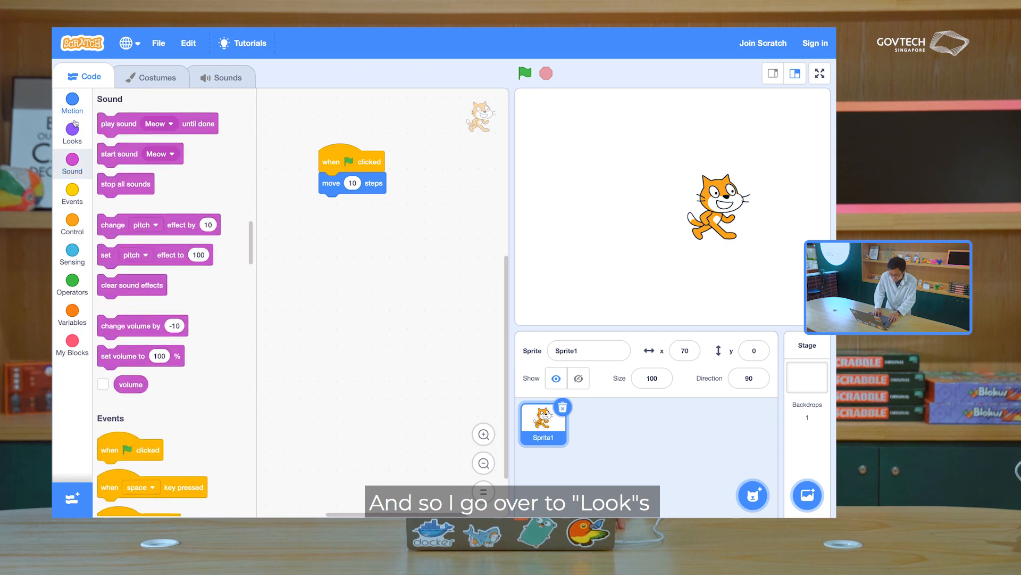
pyautogui.click(71, 131)
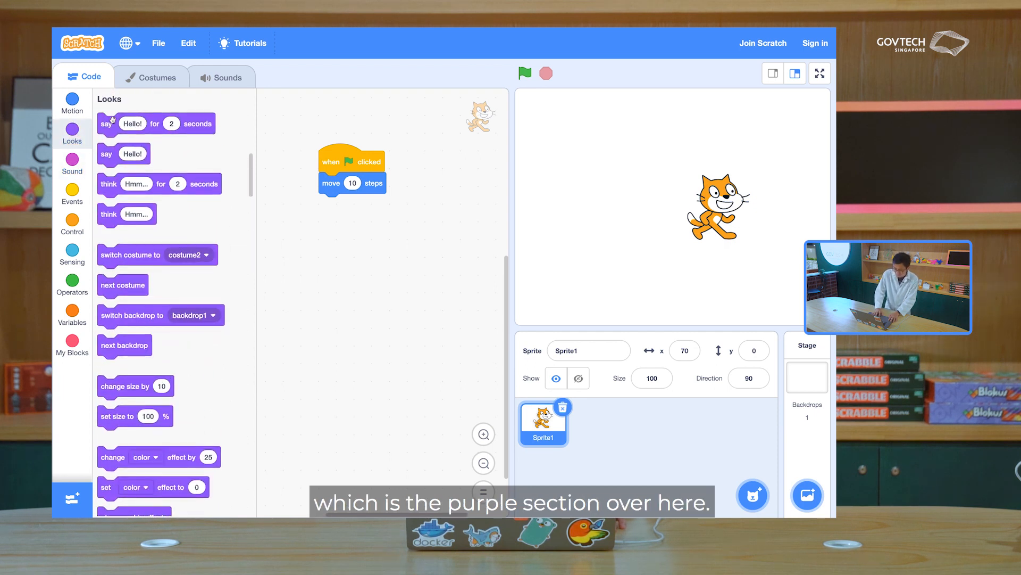
pyautogui.moveTo(129, 123); pyautogui.dragTo(234, 177)
pyautogui.write('Meow! I am a yellow cat!')
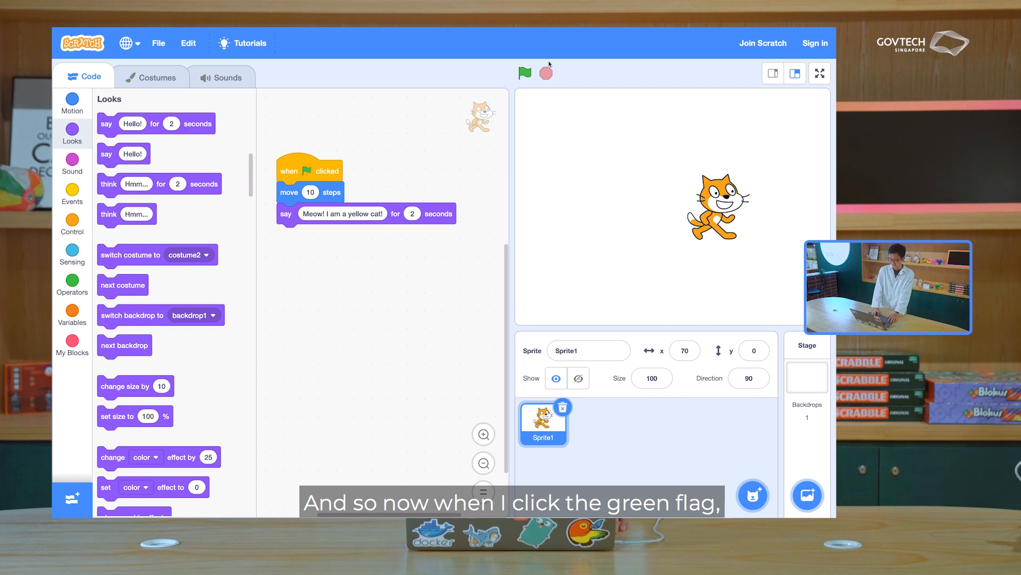
# Run the updated script so the cat meows and reaches x 80.
pyautogui.click(525, 74)
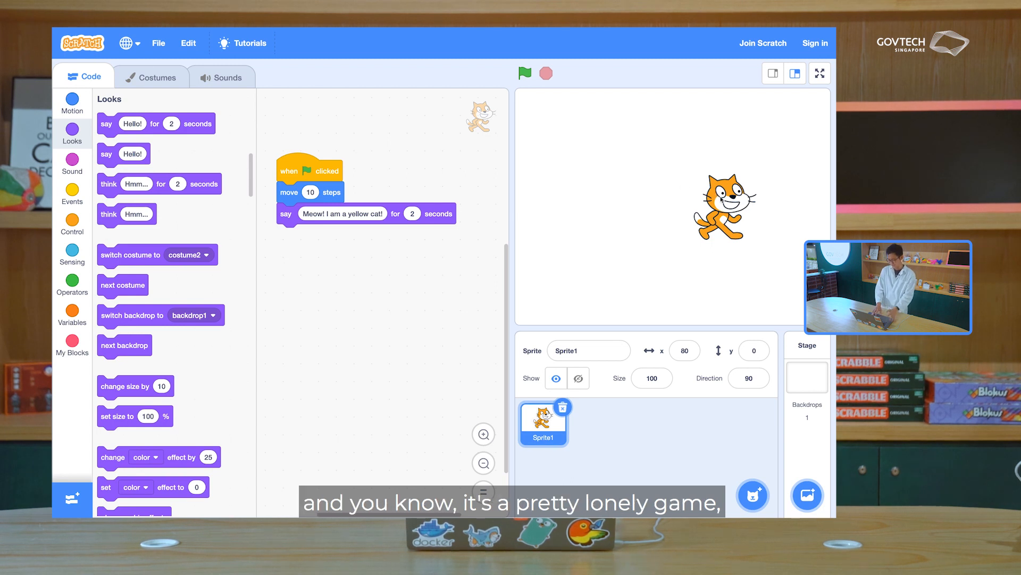
pyautogui.moveTo(710, 407)
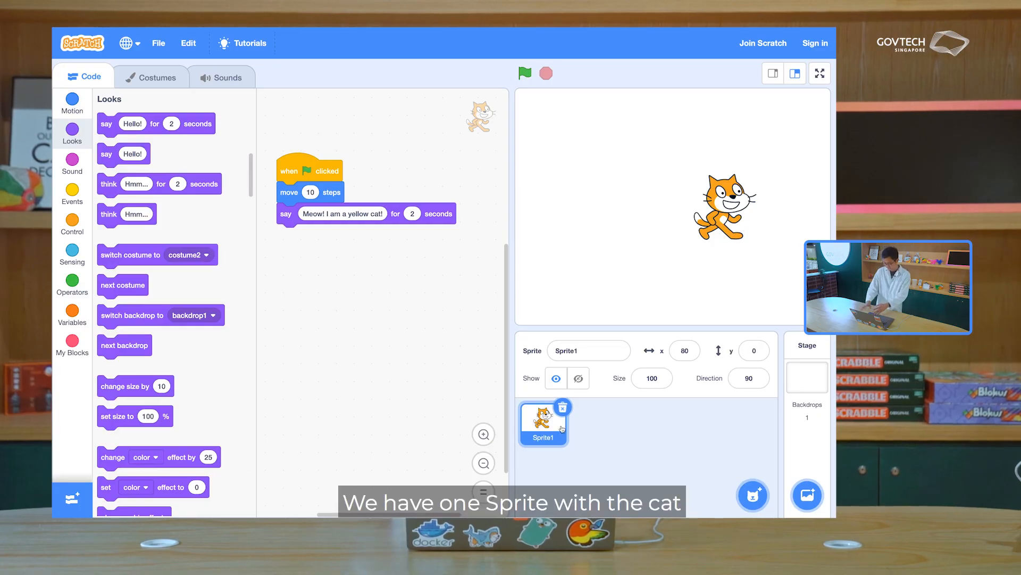
pyautogui.click(753, 496)
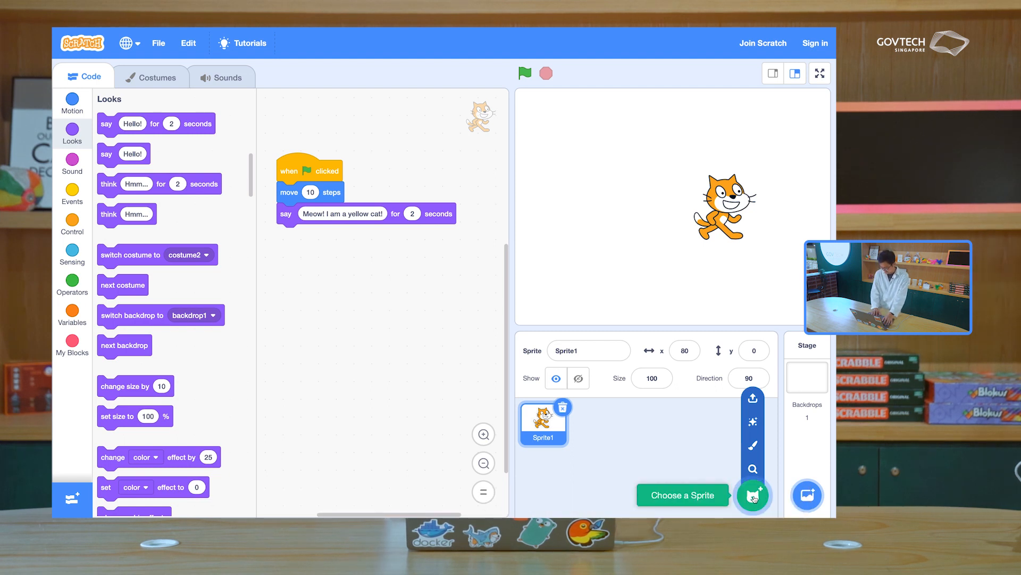
# Add the space dog Dot from the sprite library beside the cat.
pyautogui.click(753, 496)
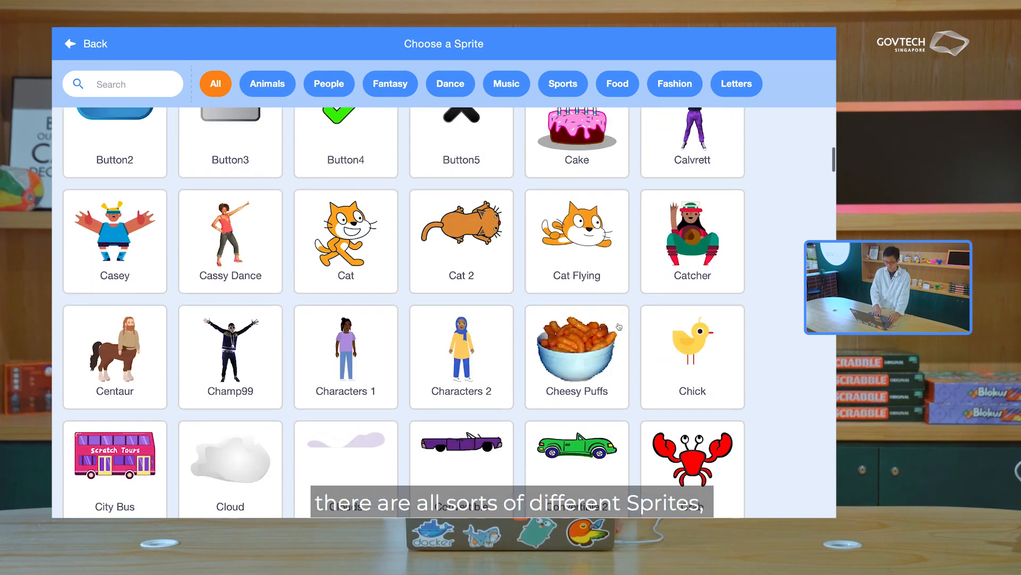
pyautogui.scroll(-3)
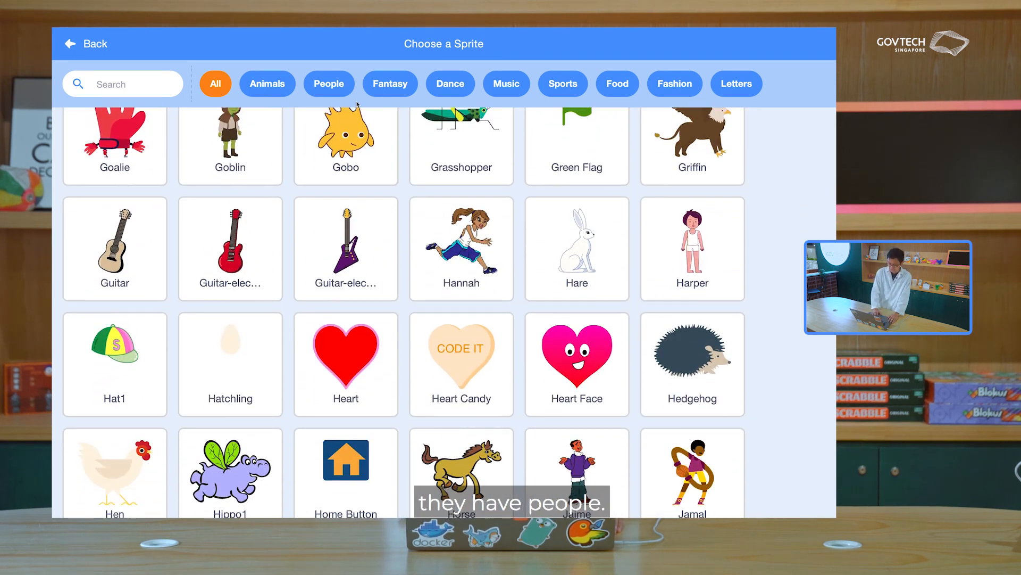
pyautogui.scroll(3)
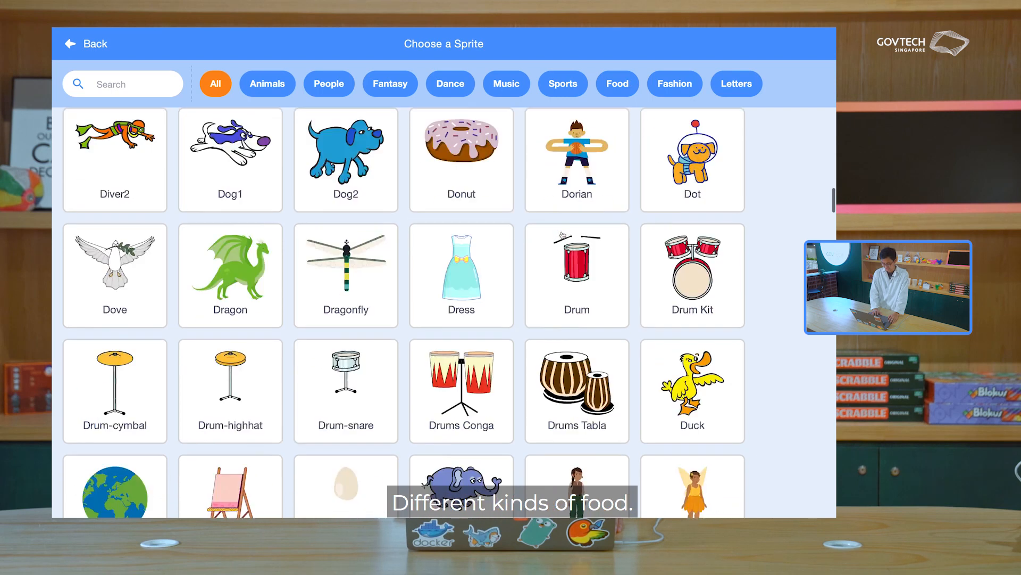
pyautogui.scroll(-3)
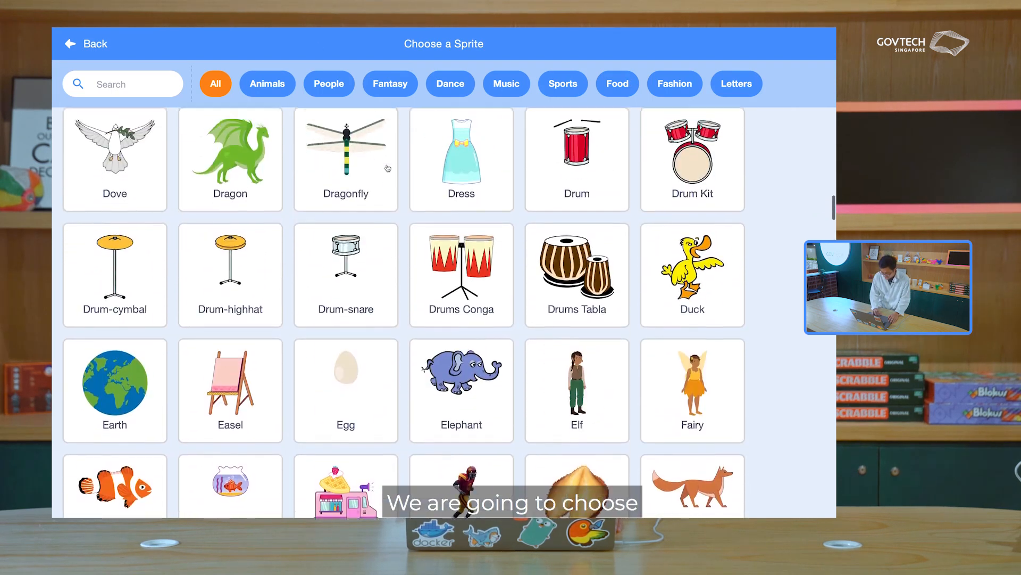
pyautogui.scroll(3)
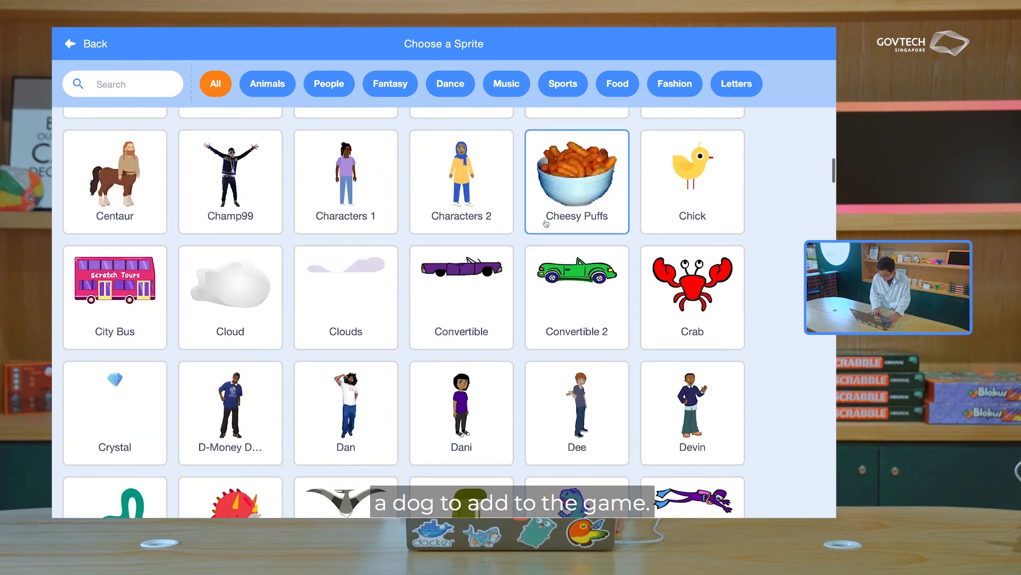
pyautogui.scroll(3)
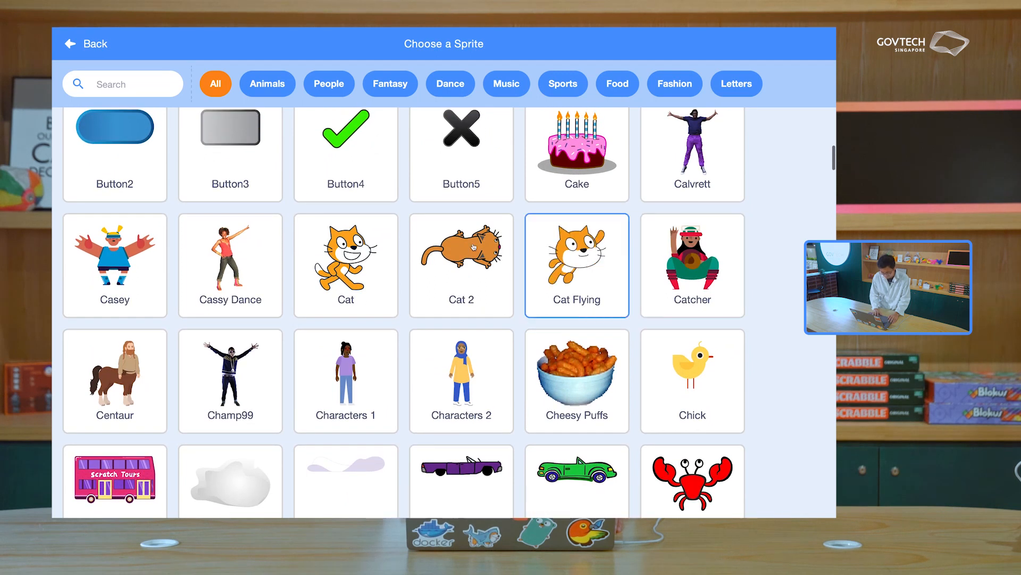
pyautogui.scroll(-3)
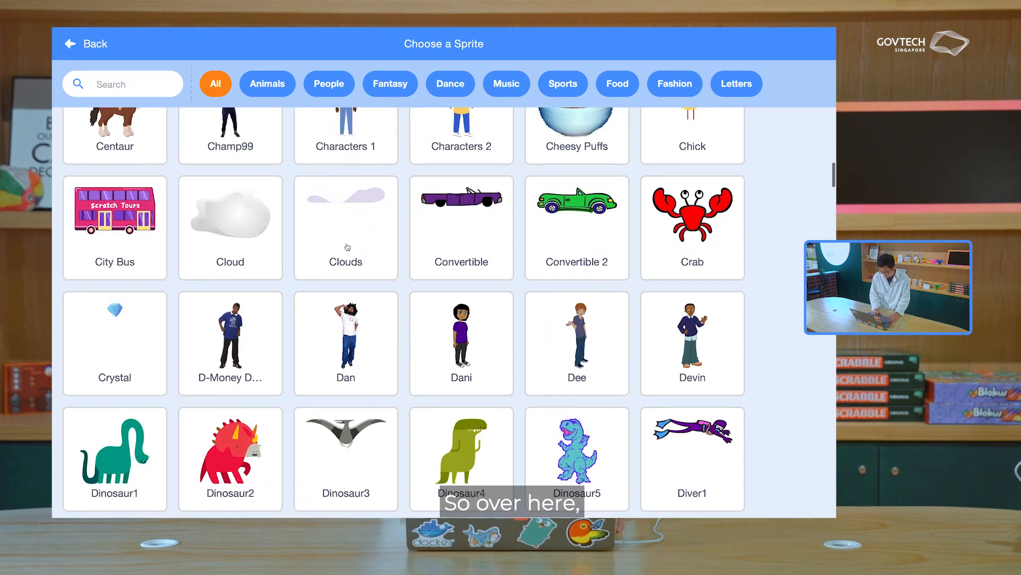
pyautogui.scroll(-3)
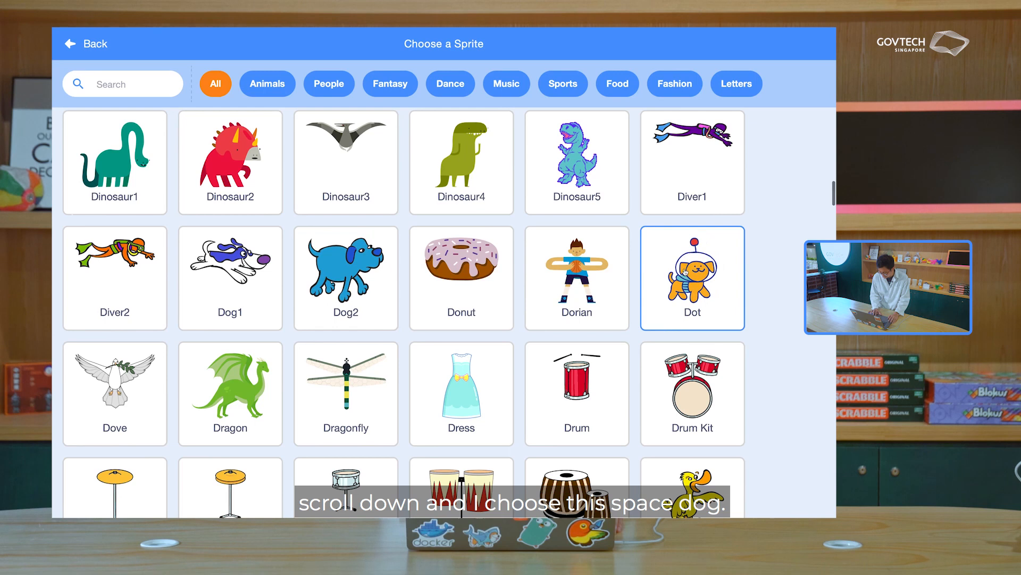
pyautogui.click(691, 277)
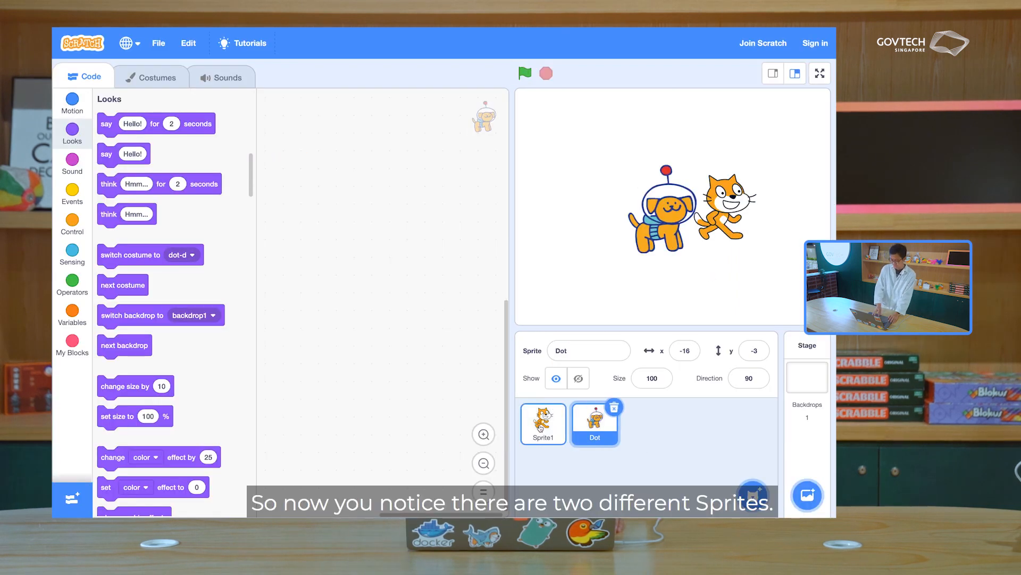
pyautogui.click(543, 423)
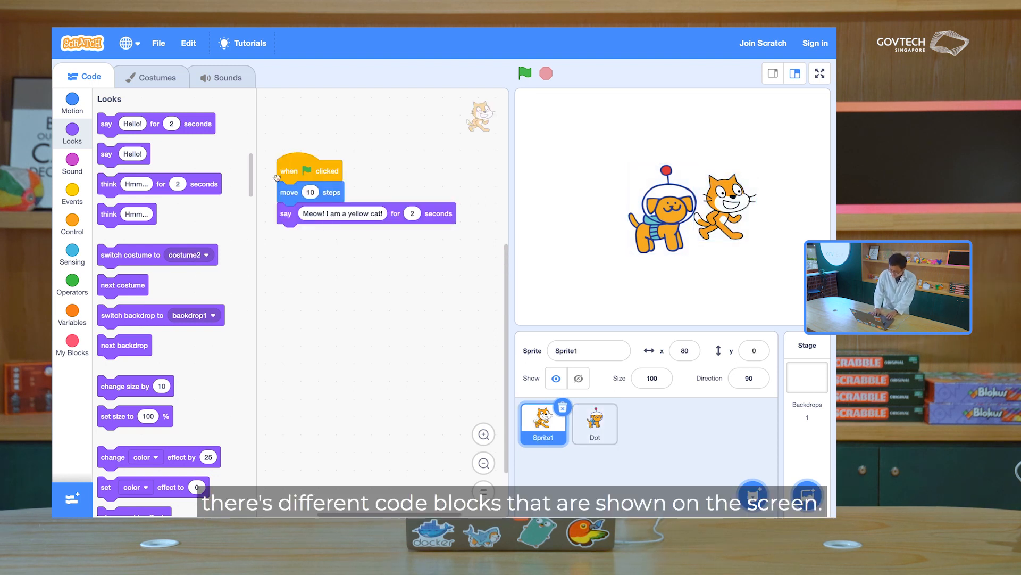
pyautogui.click(594, 422)
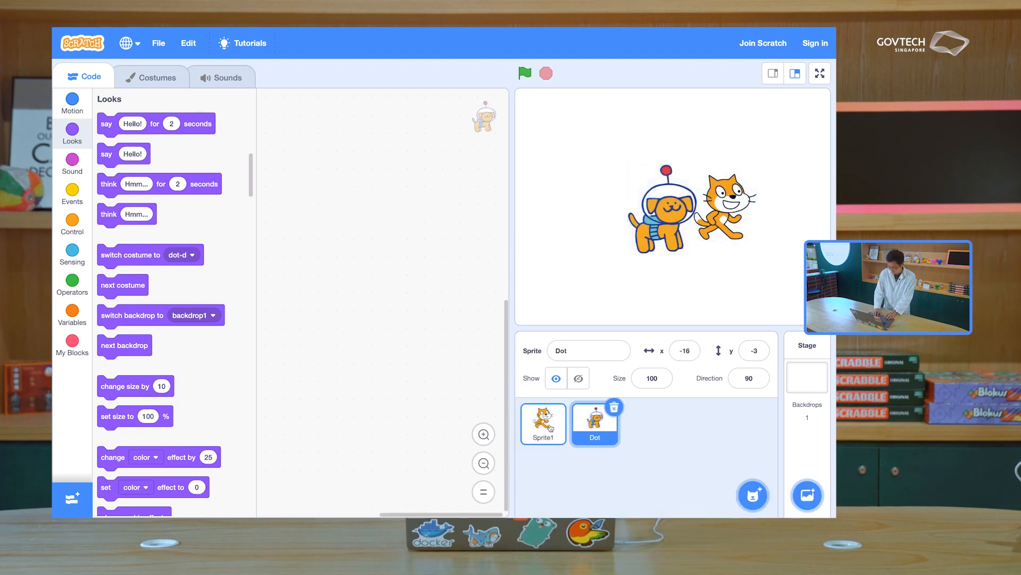
pyautogui.click(543, 424)
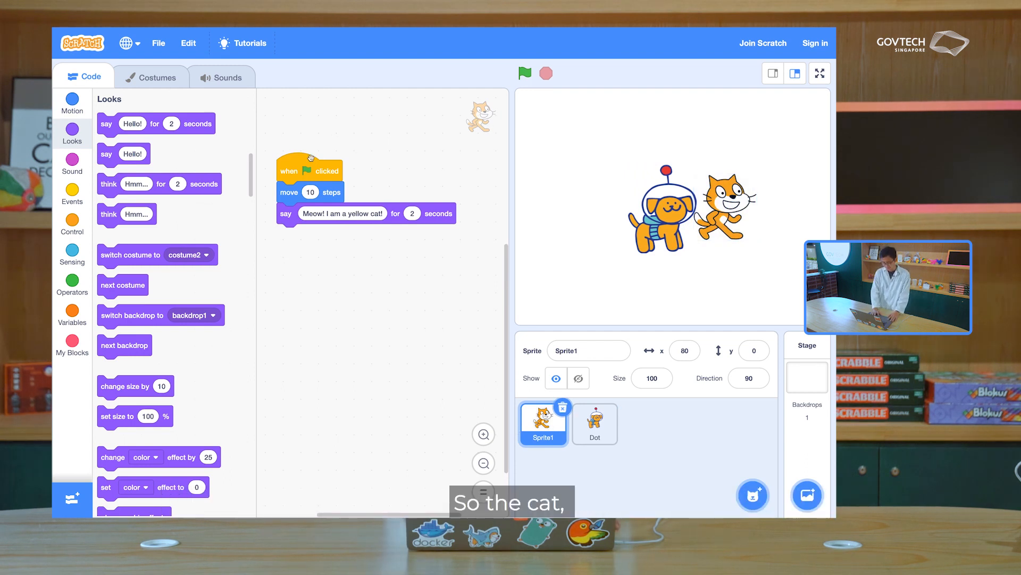
pyautogui.click(524, 73)
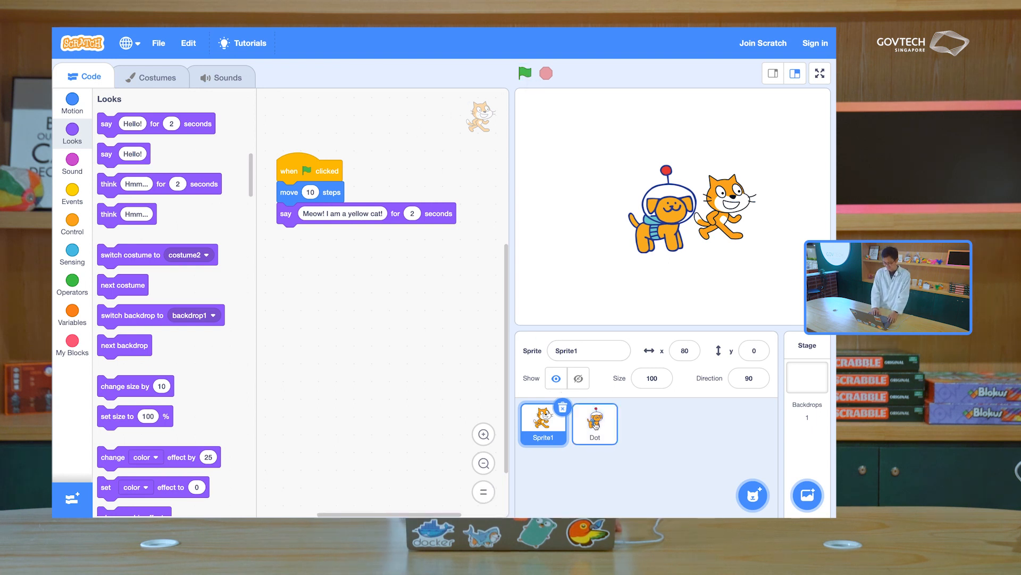
pyautogui.click(525, 74)
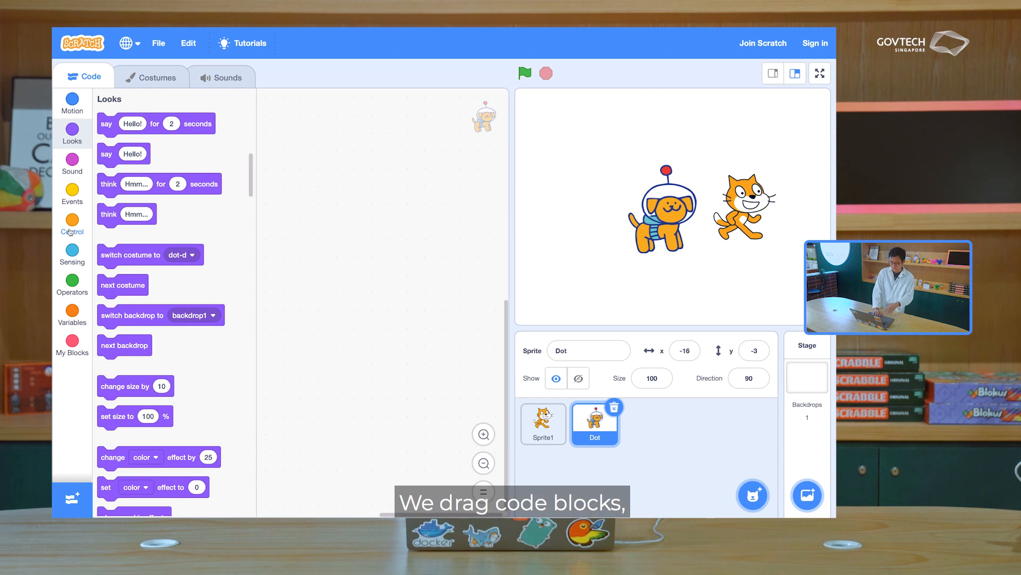
# Give Dot a green-flag script that plays the bark sound, moves 10 steps and says 'Hello! I am a dog!'.
pyautogui.click(71, 224)
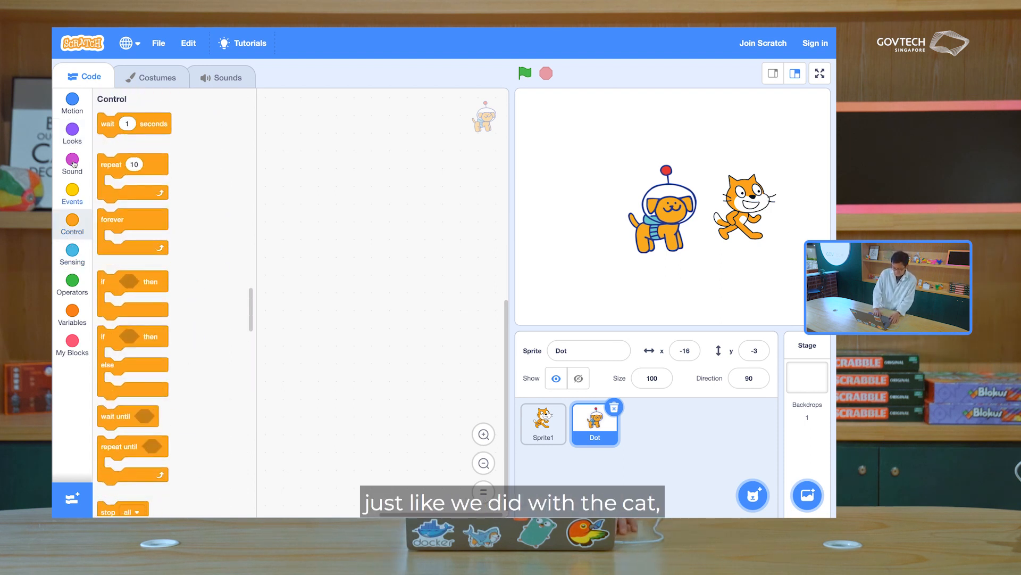
pyautogui.click(73, 193)
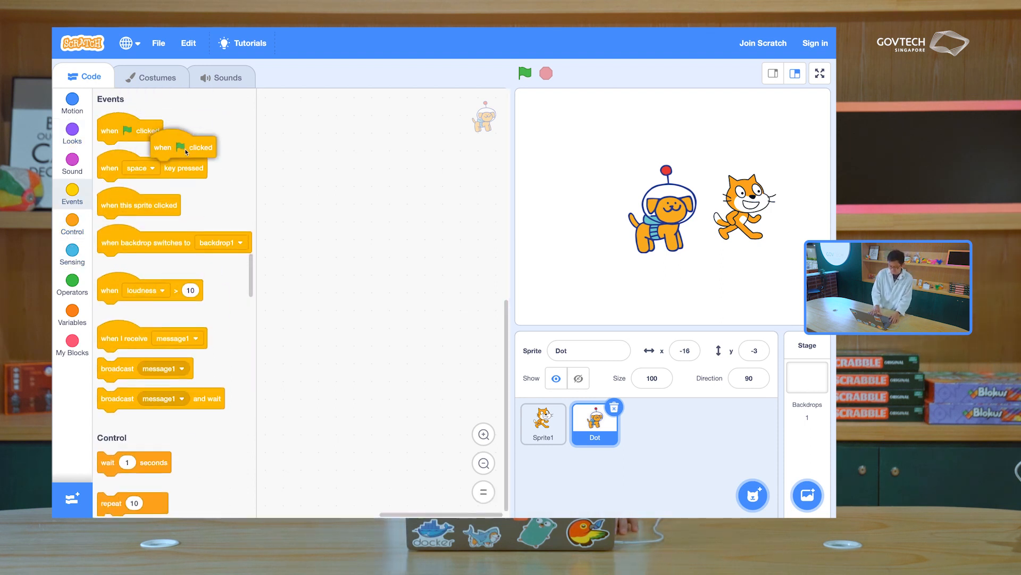
pyautogui.moveTo(182, 147); pyautogui.dragTo(357, 207)
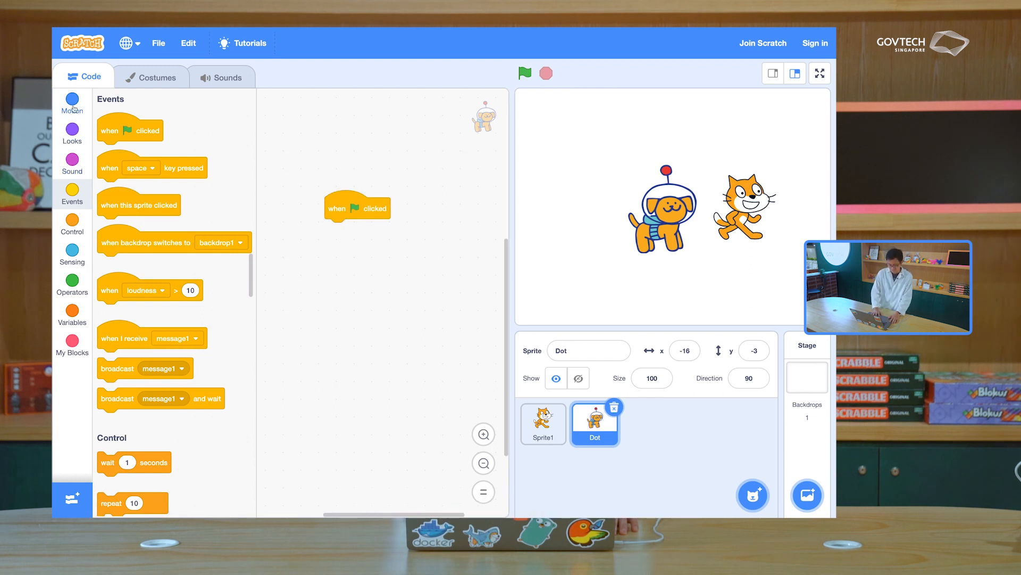
pyautogui.click(72, 98)
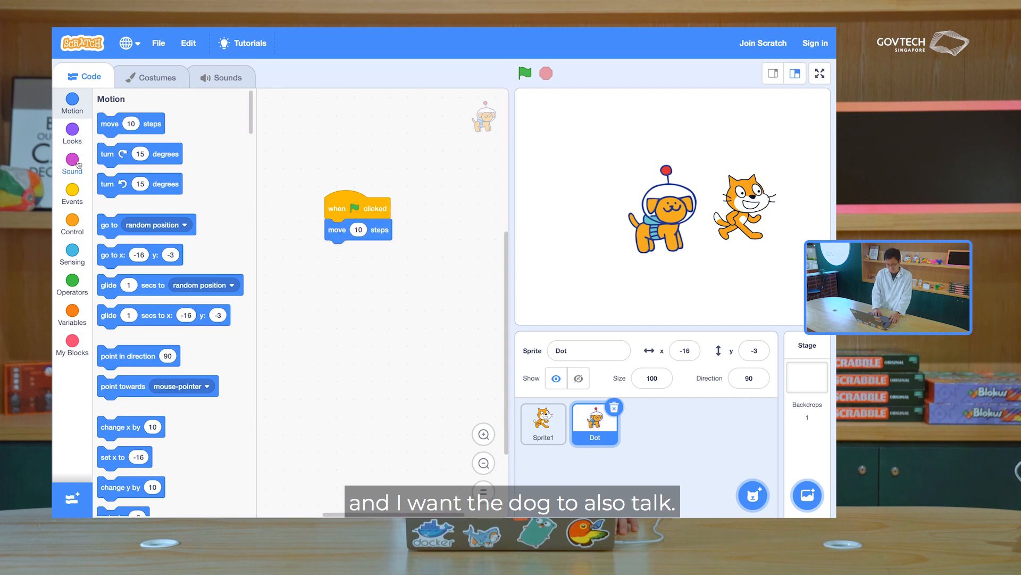
pyautogui.click(72, 133)
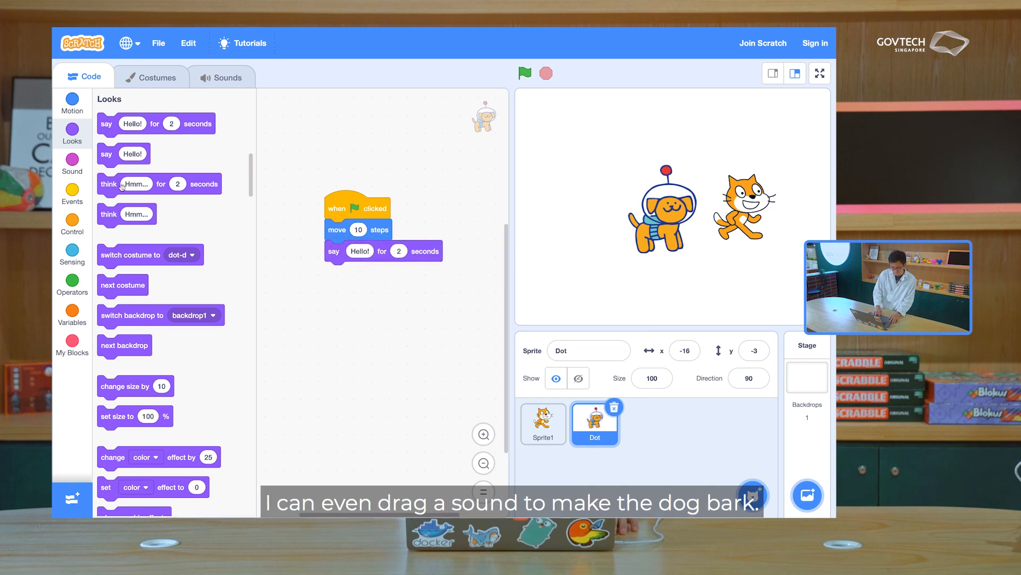
pyautogui.click(72, 167)
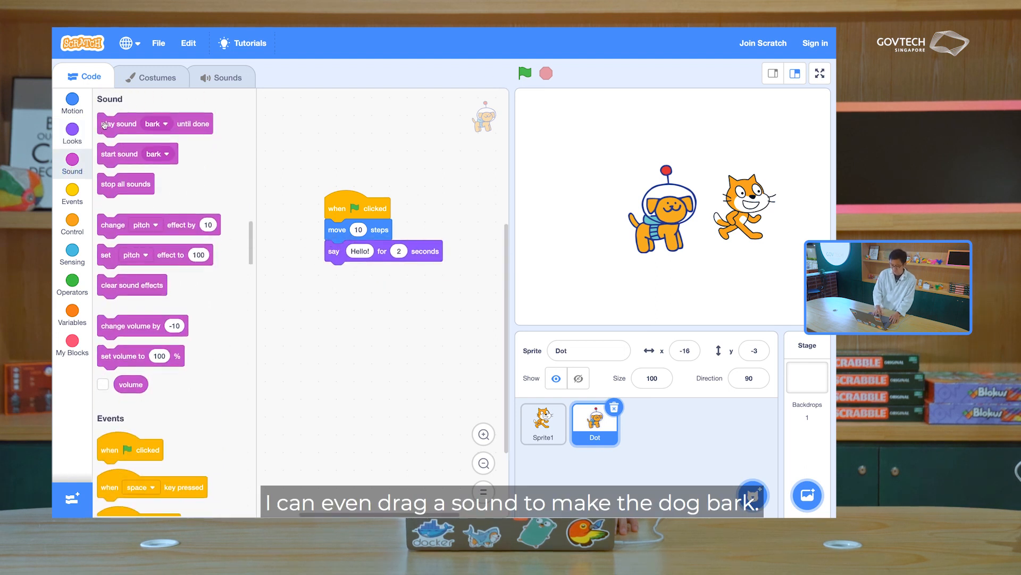
pyautogui.moveTo(119, 123); pyautogui.dragTo(355, 229)
pyautogui.write(' I am a dog!')
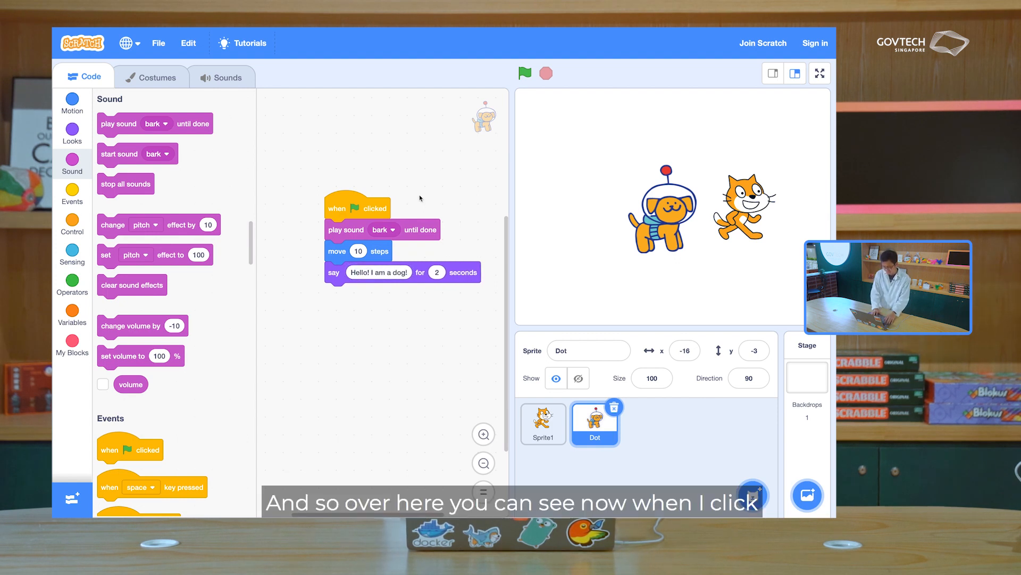
# Review both scripts and run the project so the cat and Dot move and speak together.
pyautogui.click(525, 74)
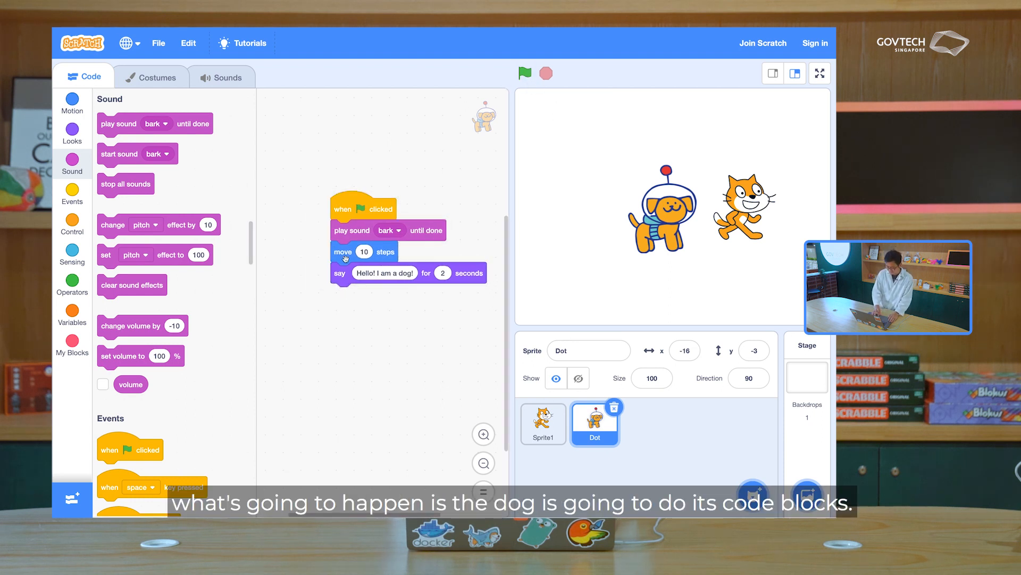
pyautogui.click(543, 424)
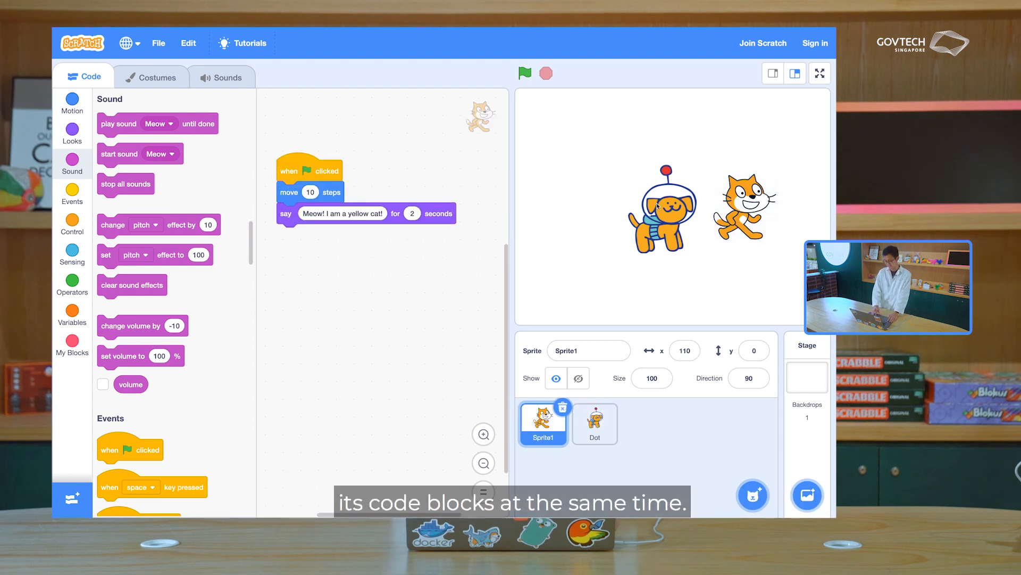
pyautogui.click(594, 423)
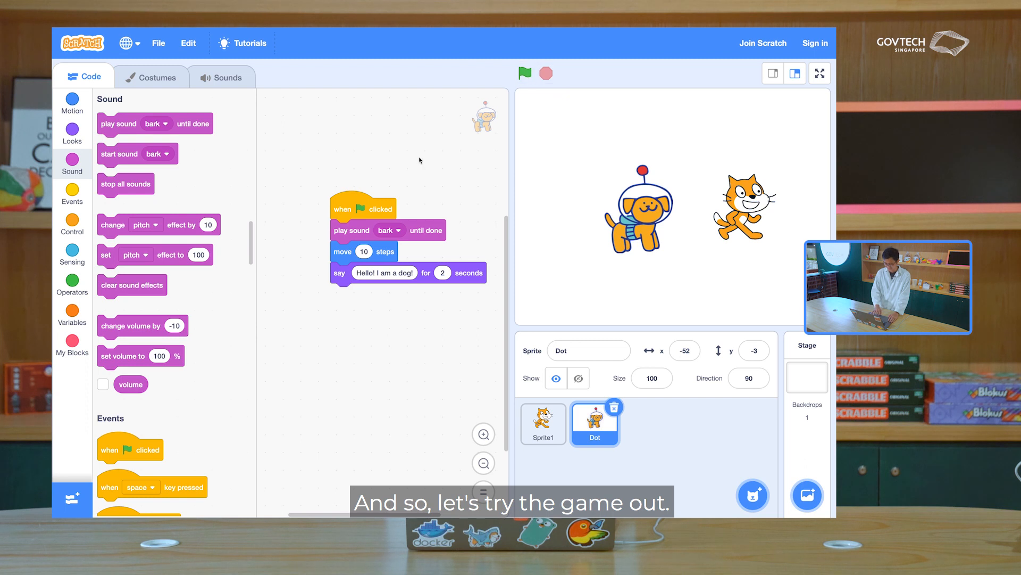
pyautogui.click(525, 73)
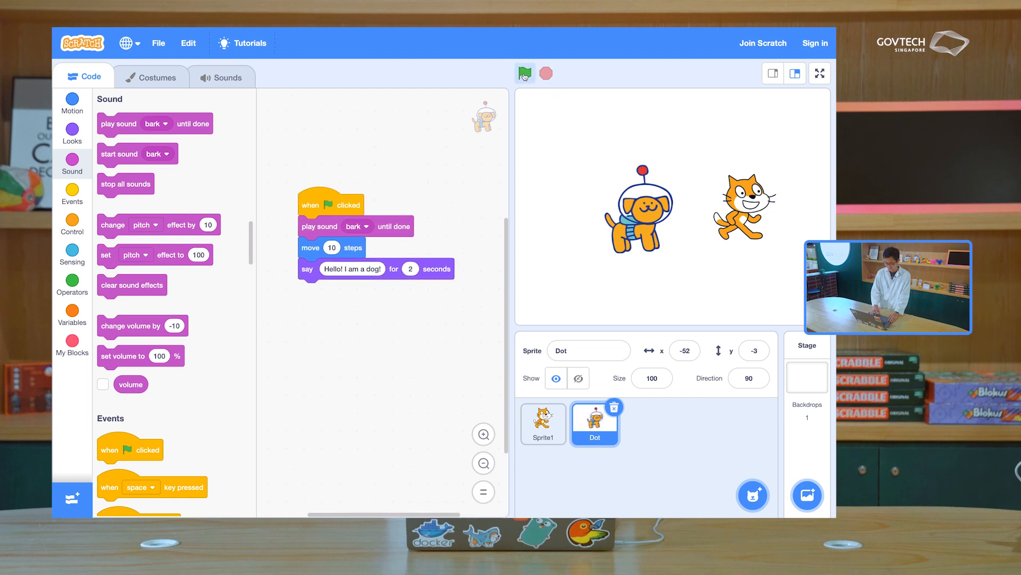
pyautogui.click(525, 73)
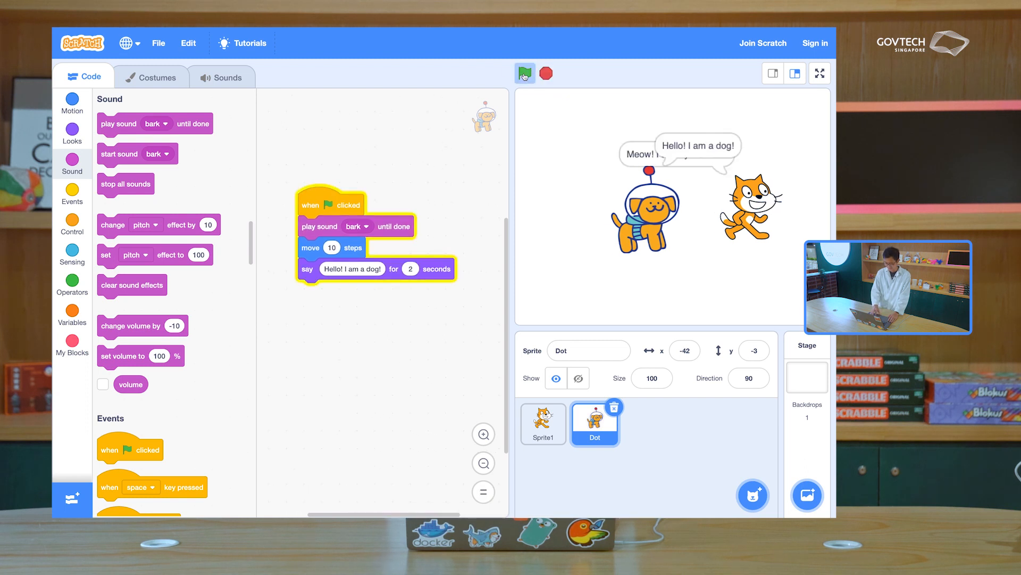
pyautogui.click(524, 74)
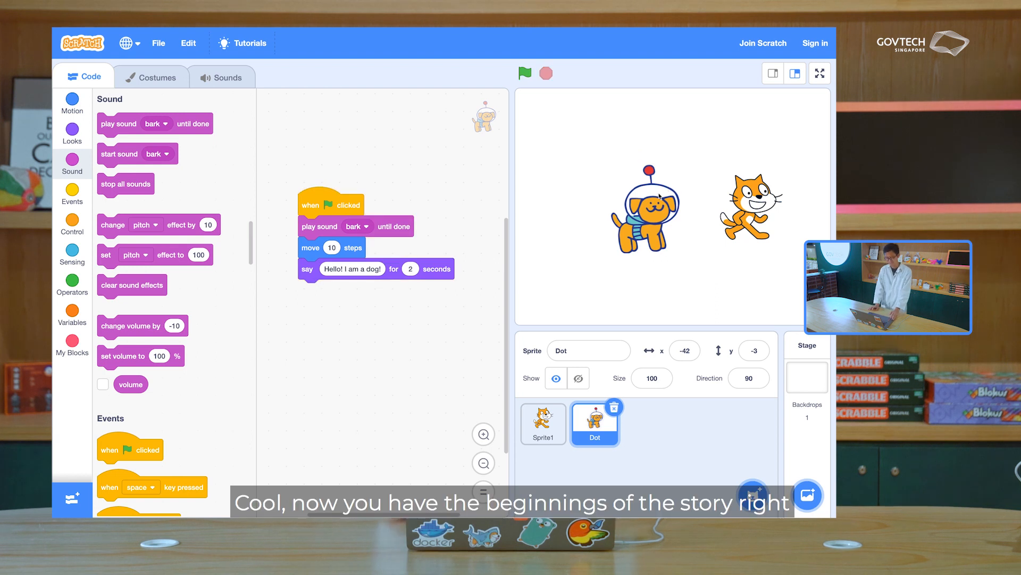